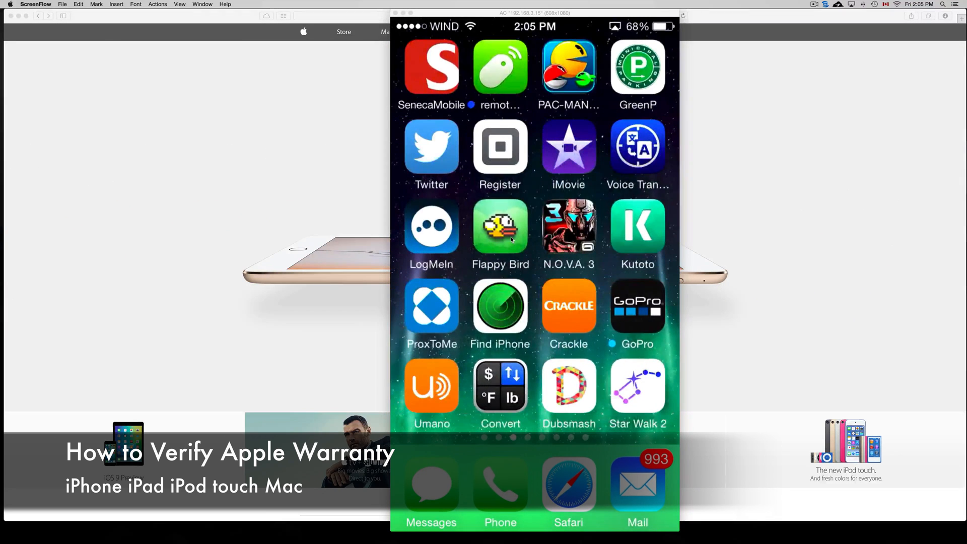
Step: Swipe the iPhone home screen left back to the first page with Settings
{"action": "scroll", "scroll_direction": "left", "scroll_amount": 3}
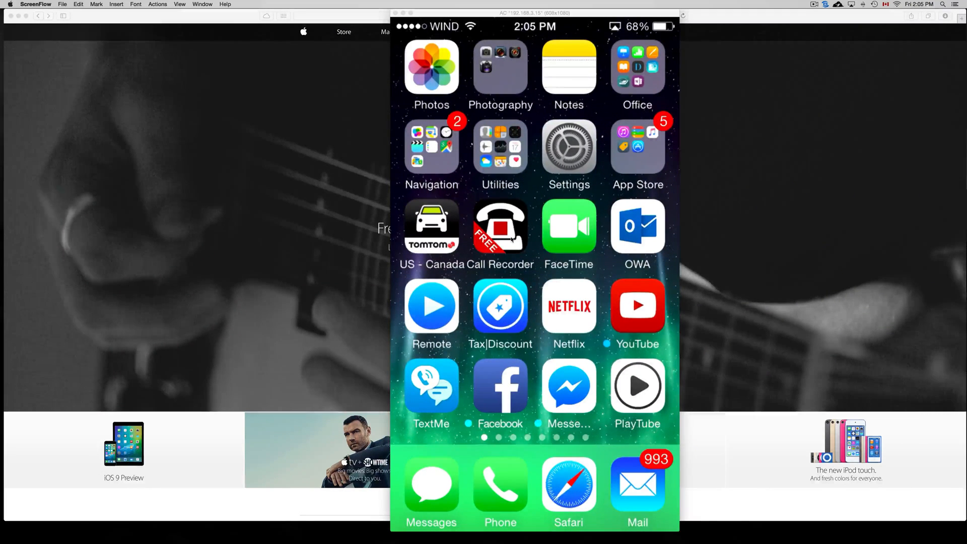
Step: Launch the Settings app and scroll down until General, Privacy and iCloud appear
{"action": "left_click", "coordinate": [569, 146]}
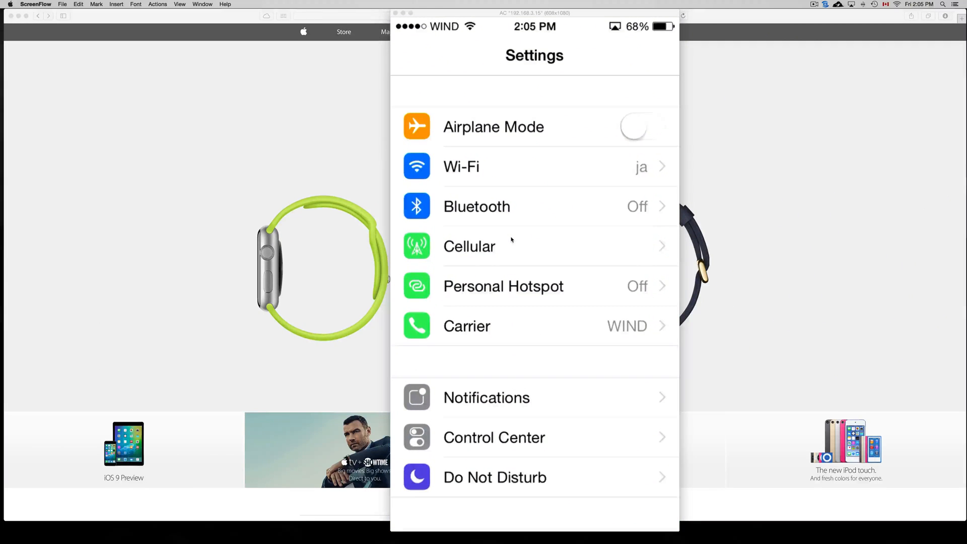
{"action": "scroll", "scroll_direction": "down", "scroll_amount": 3}
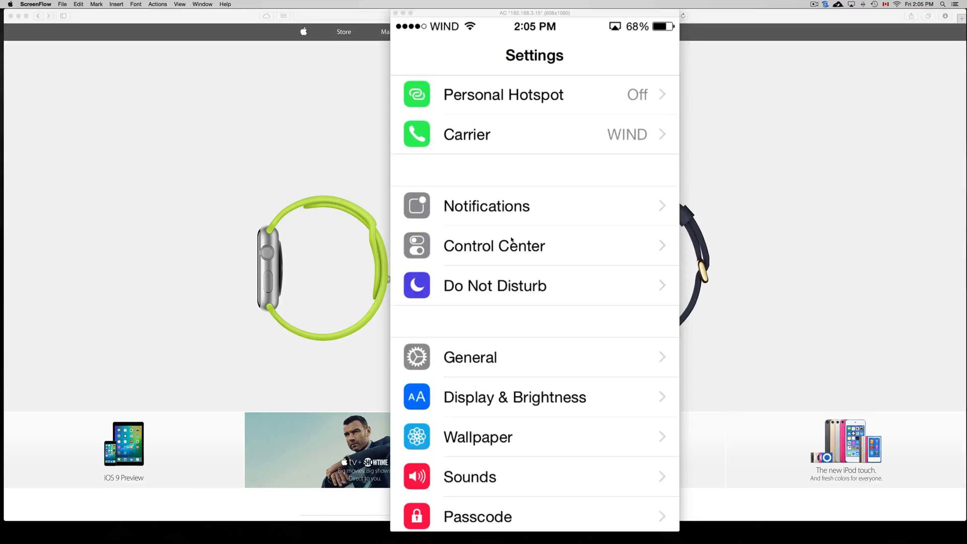
{"action": "scroll", "scroll_direction": "down", "scroll_amount": 3}
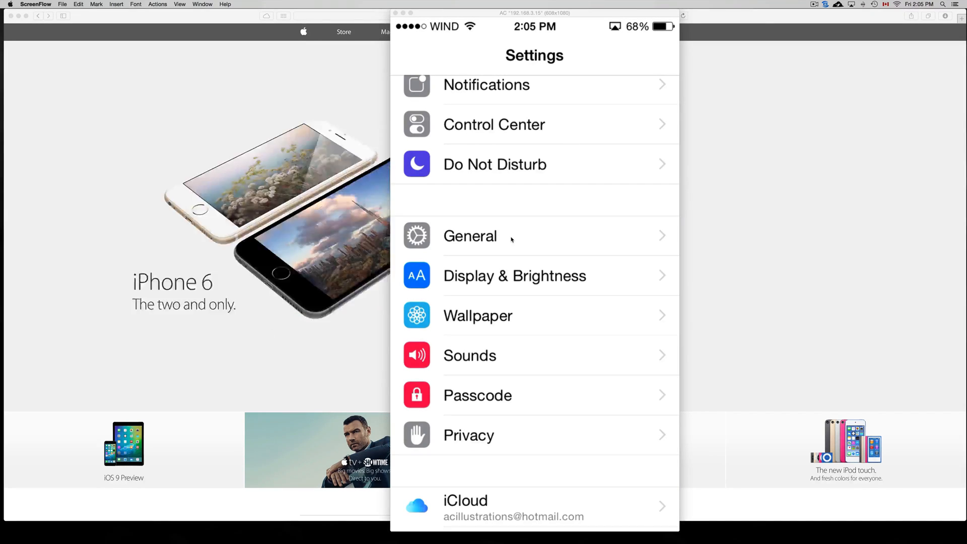
Step: Go to General > About and scroll down to the Serial Number row
{"action": "left_click", "coordinate": [470, 236]}
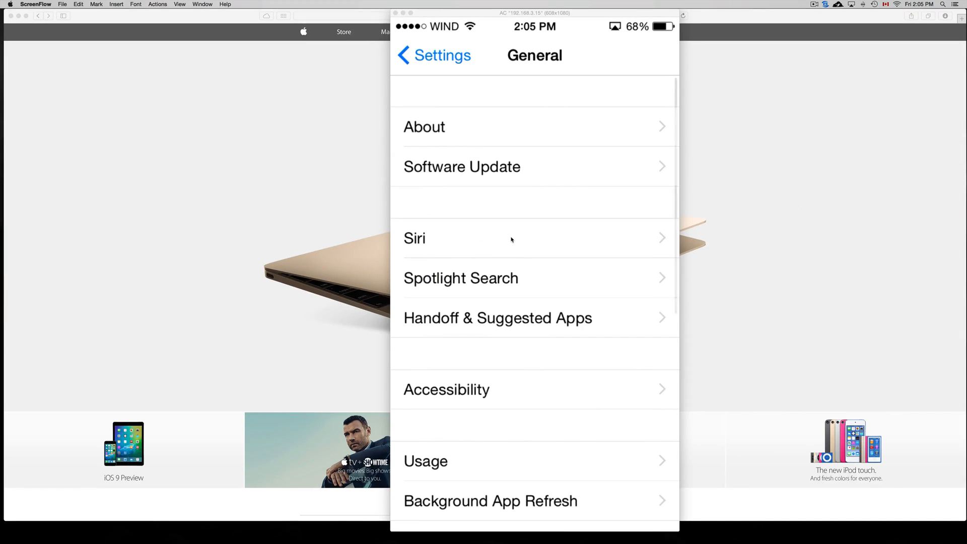
{"action": "left_click", "coordinate": [424, 126]}
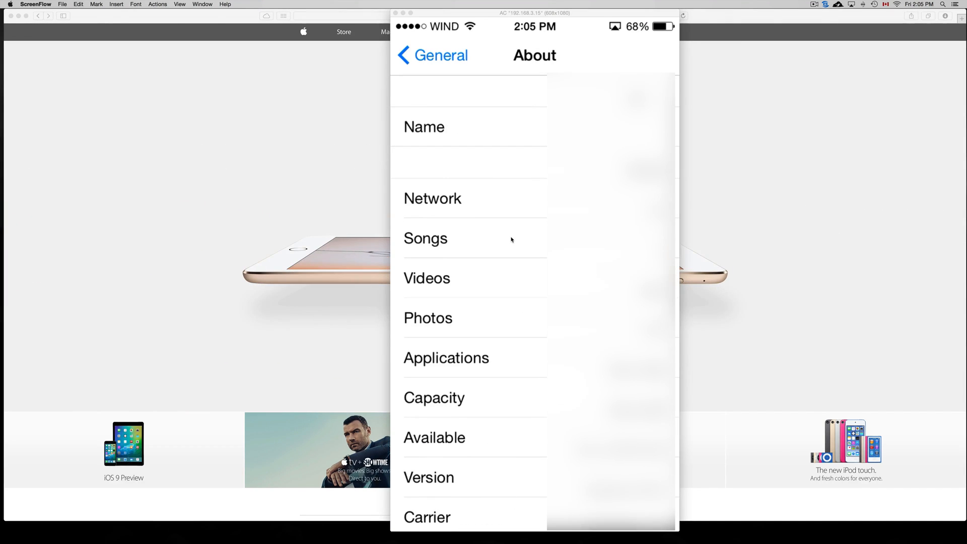
{"action": "scroll", "scroll_direction": "down", "scroll_amount": 3}
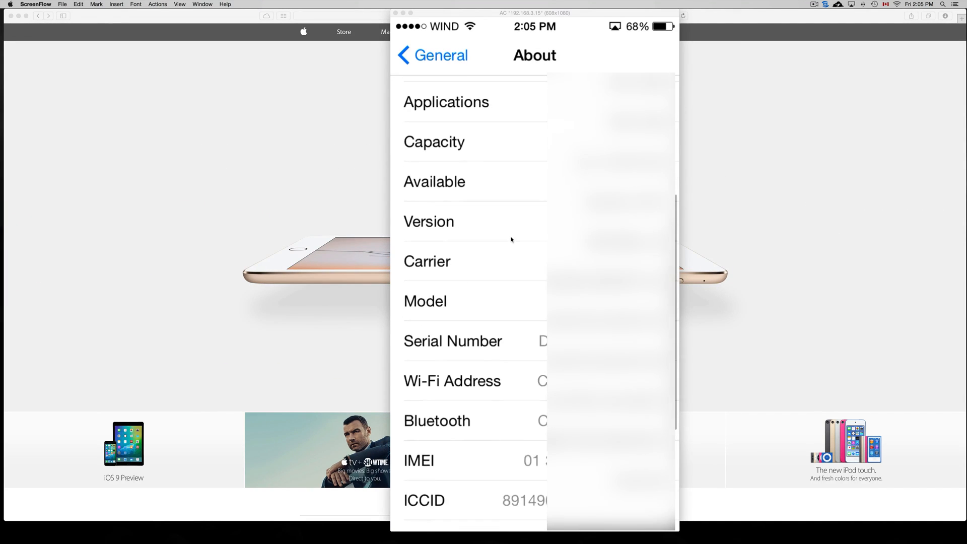
{"action": "scroll", "scroll_direction": "down", "scroll_amount": 3}
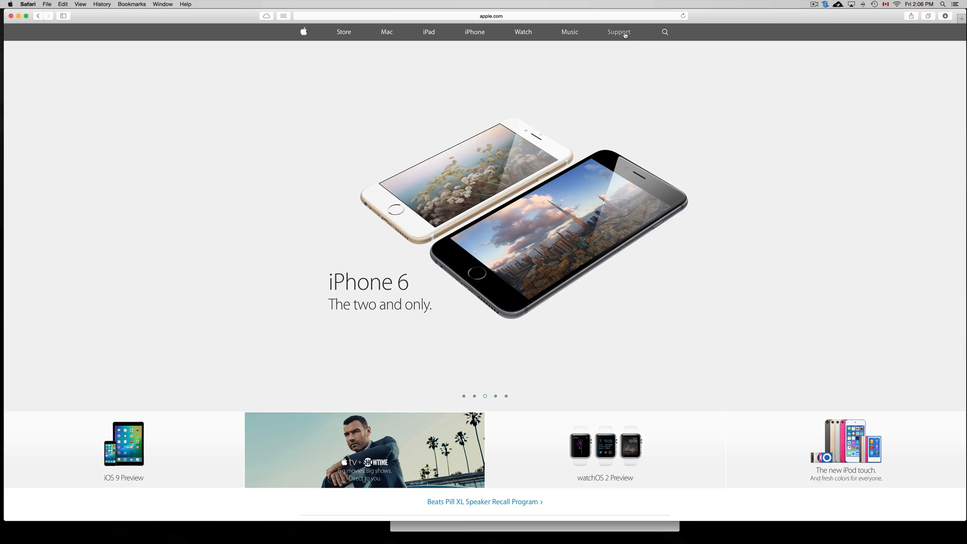
Step: Bring Safari on apple.com forward and go to Support
{"action": "left_click", "coordinate": [490, 16]}
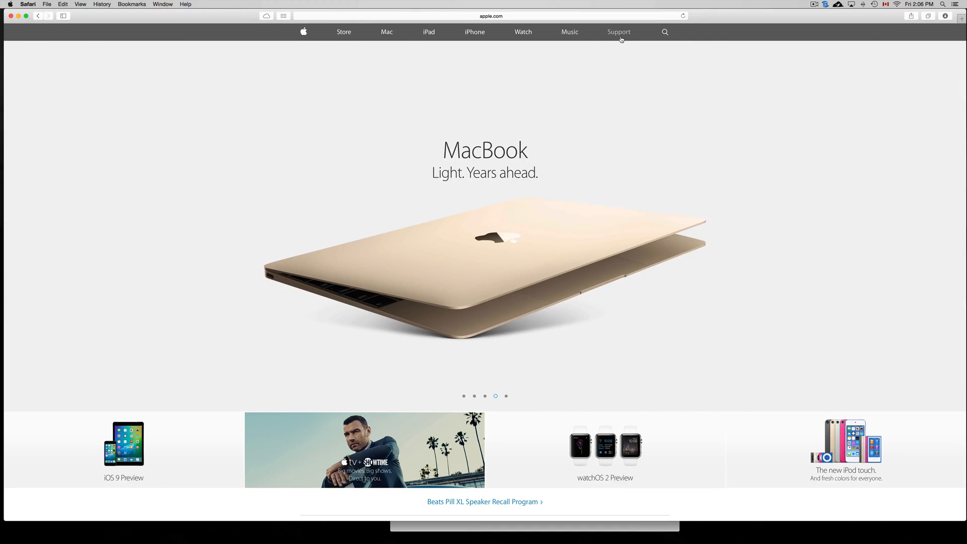
{"action": "left_click", "coordinate": [618, 32]}
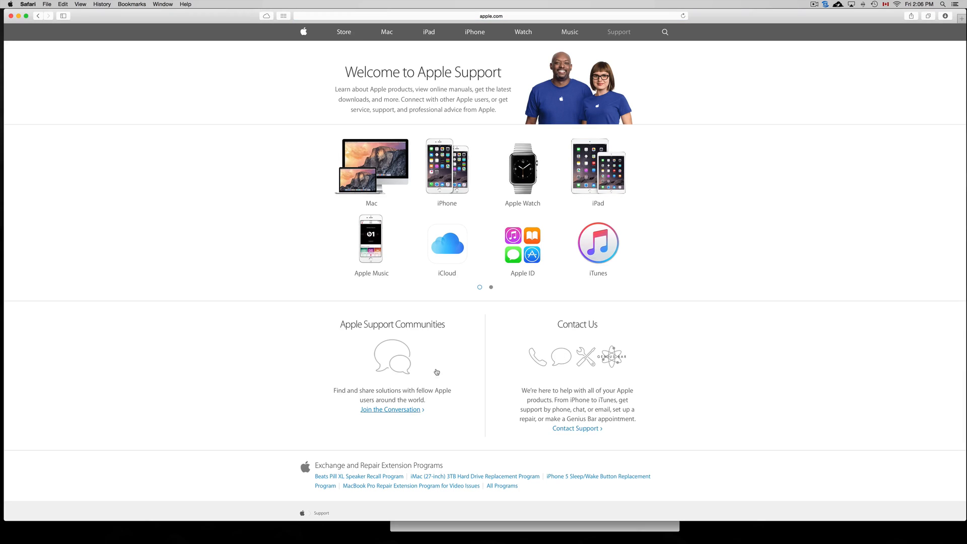
Step: Check coverage for the serial number, revealing active iMac (Retina 5K, Mid 2015) support
{"action": "scroll", "scroll_direction": "down", "scroll_amount": 3}
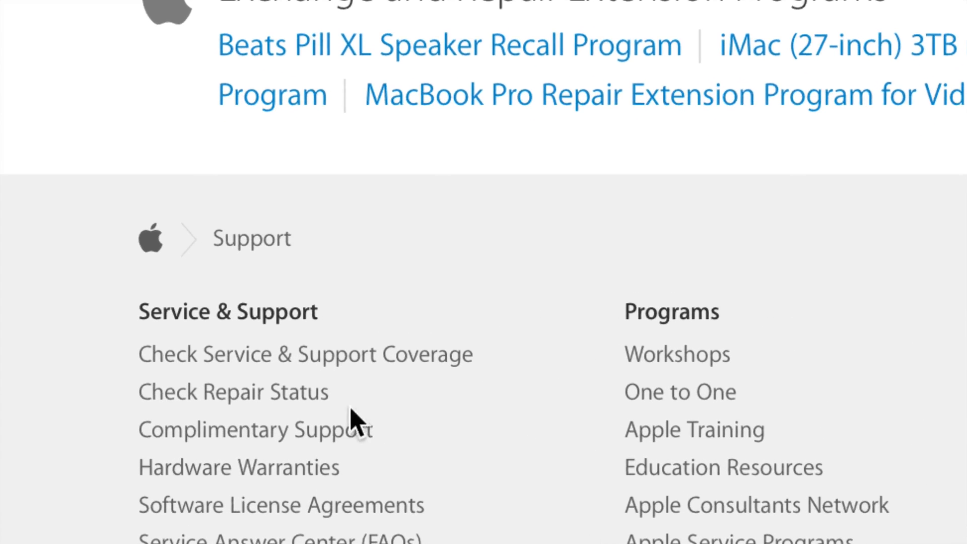
{"action": "mouse_move", "coordinate": [404, 372]}
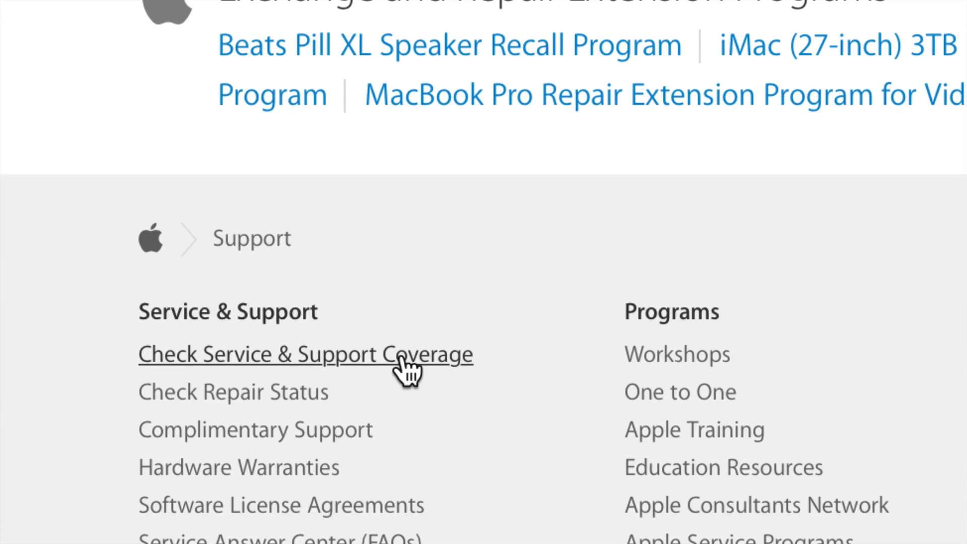
{"action": "left_click", "coordinate": [304, 354]}
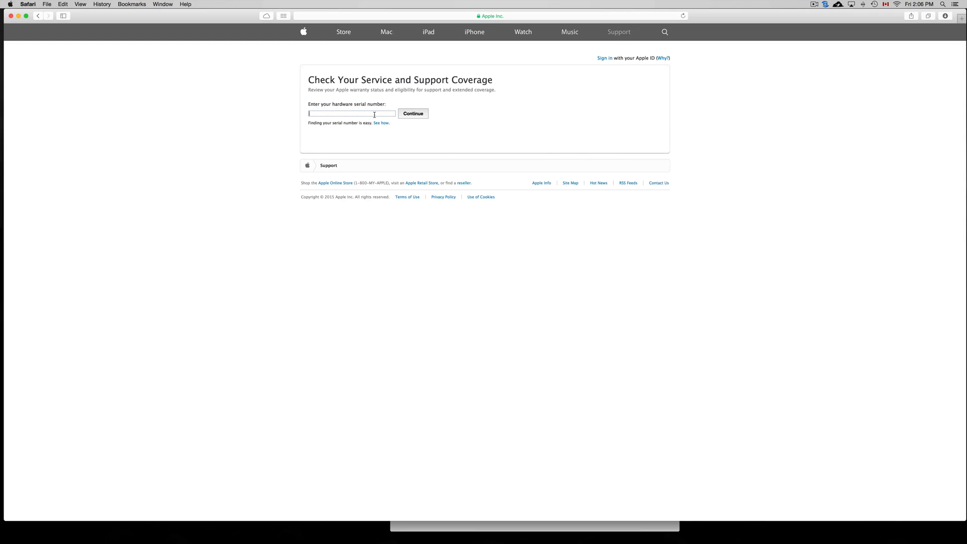
{"action": "left_click", "coordinate": [413, 113]}
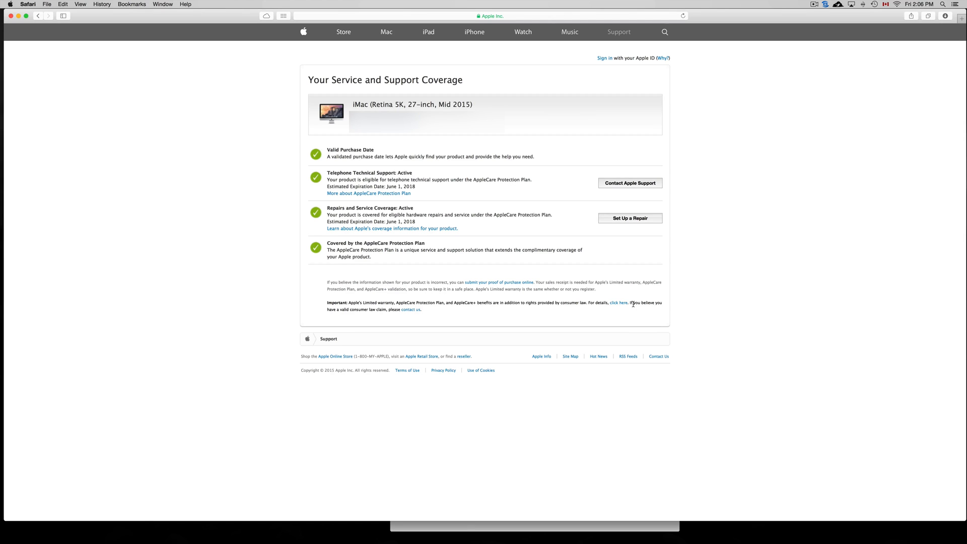